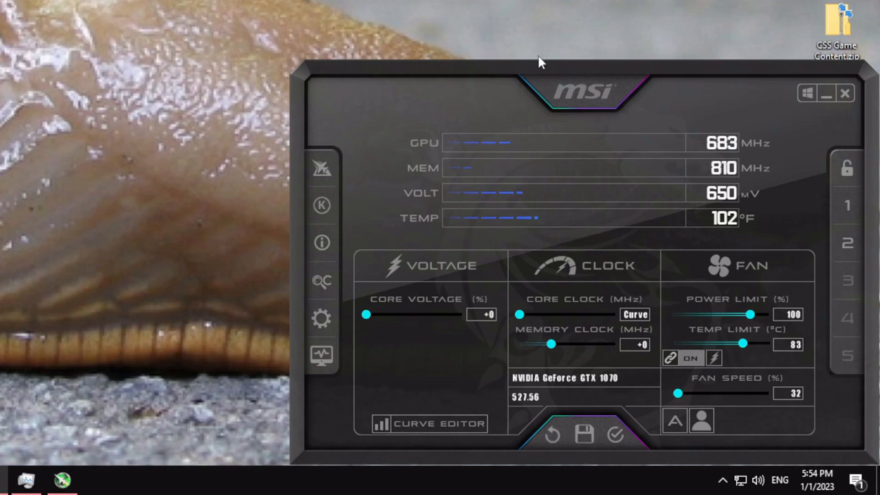
mouse_move(581, 127)
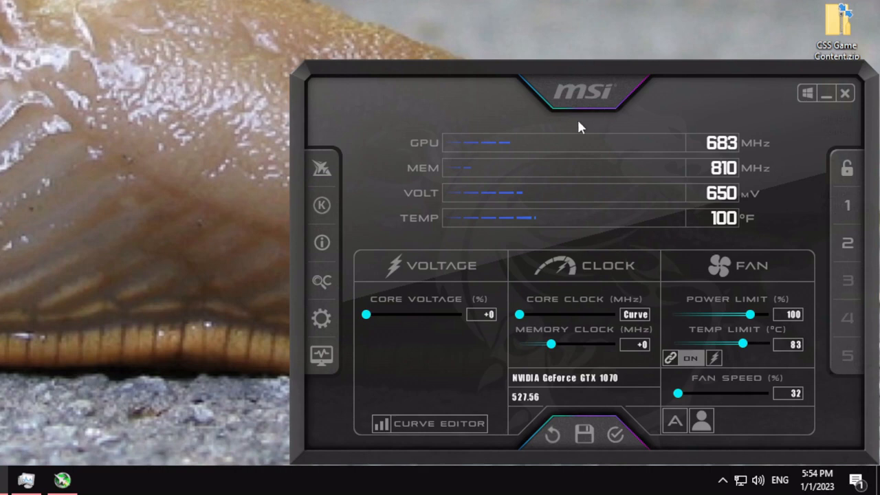
mouse_move(322, 317)
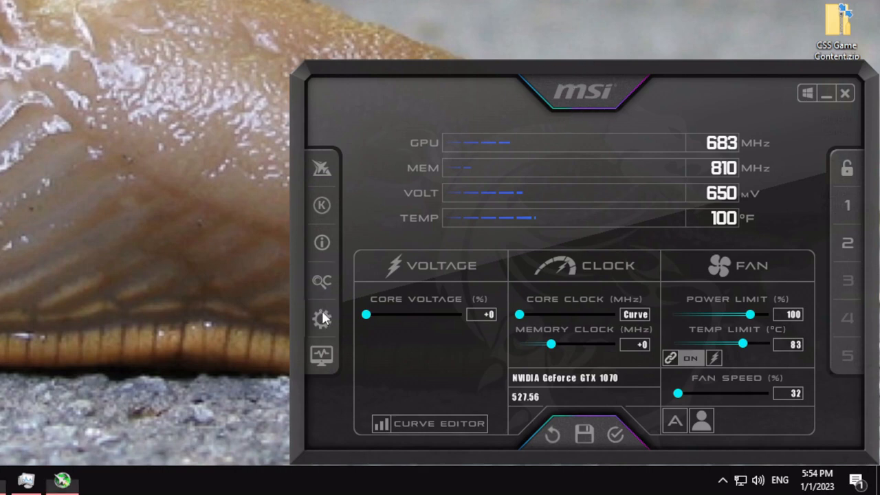
Step: Enable 'Unlock voltage control' in Settings and apply it
click(322, 317)
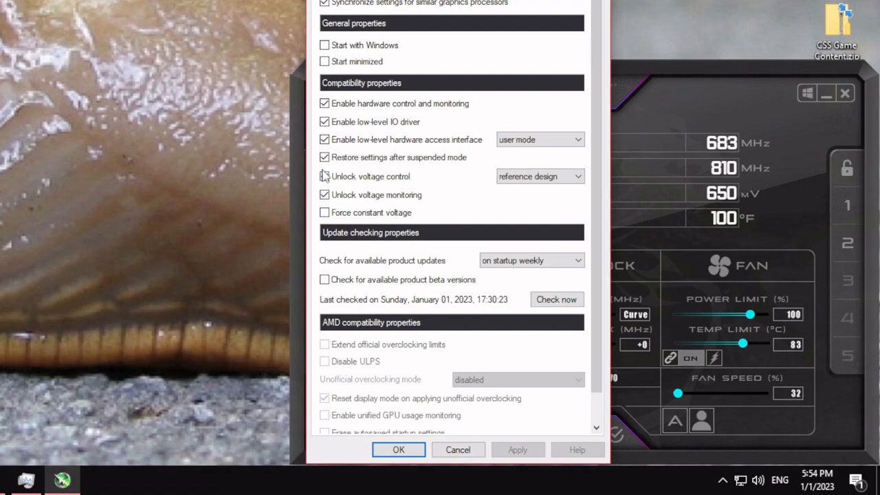
click(324, 176)
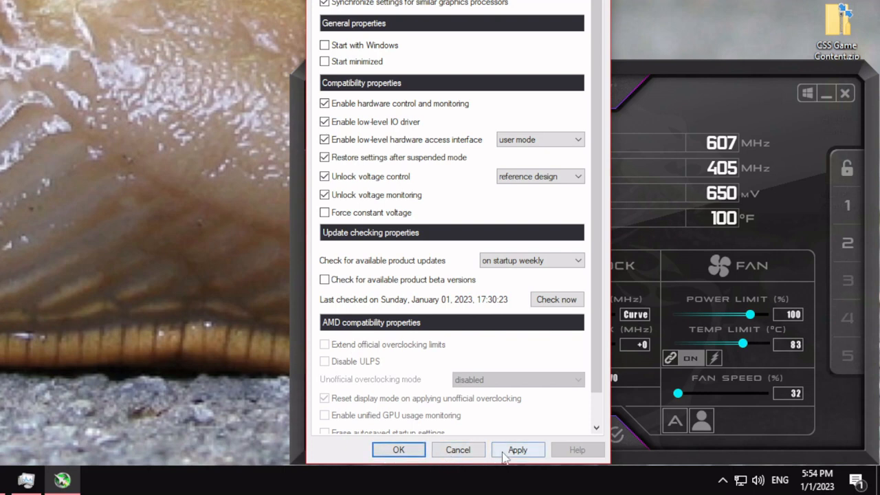
click(517, 449)
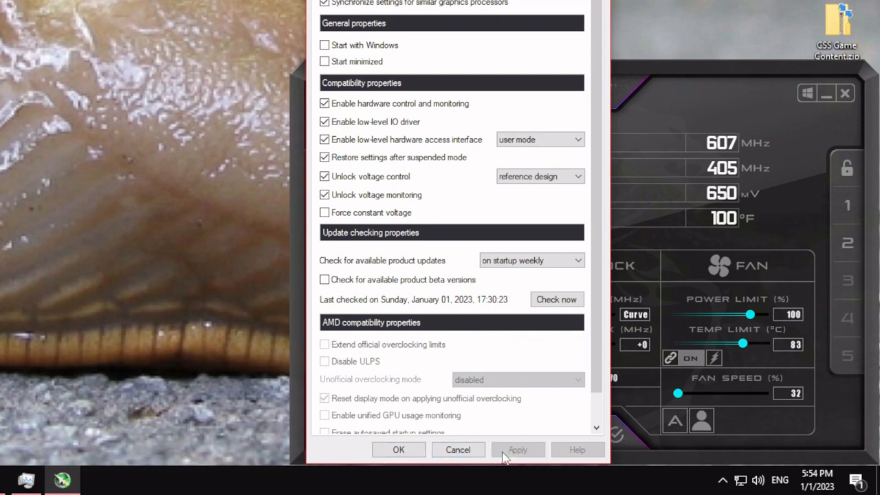
click(517, 449)
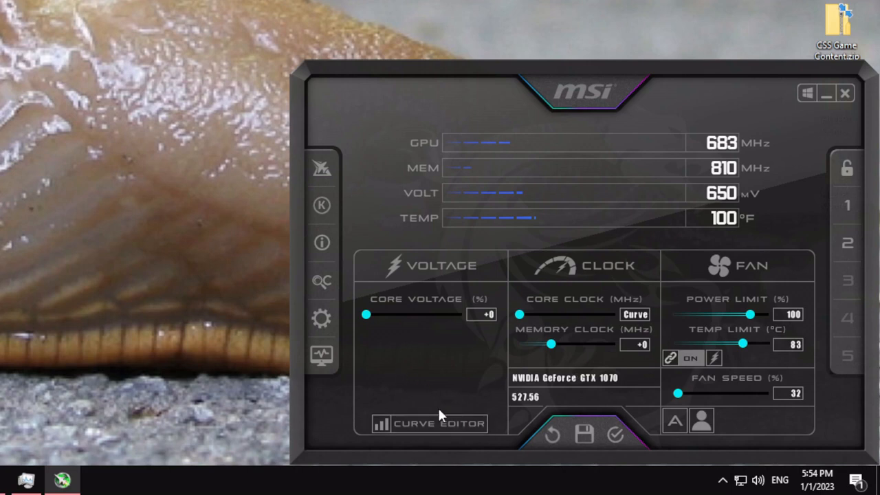
Step: Bring up the Voltage/Frequency curve editor
click(430, 423)
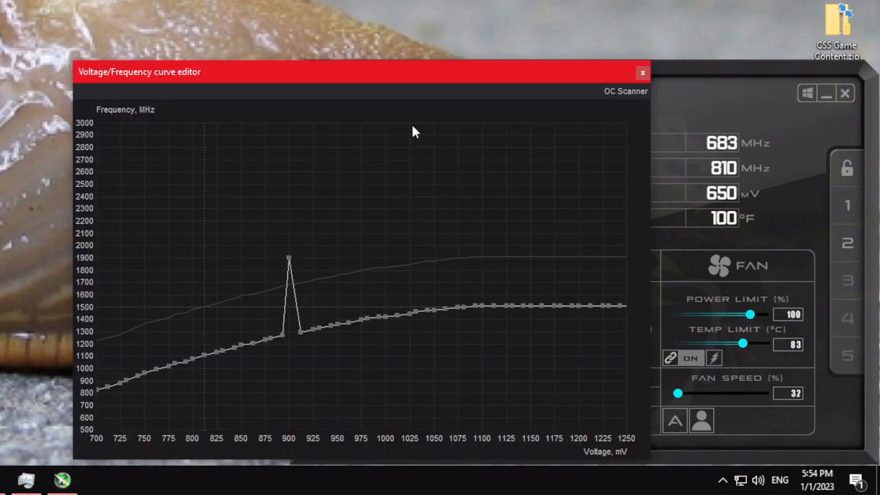
mouse_move(550, 285)
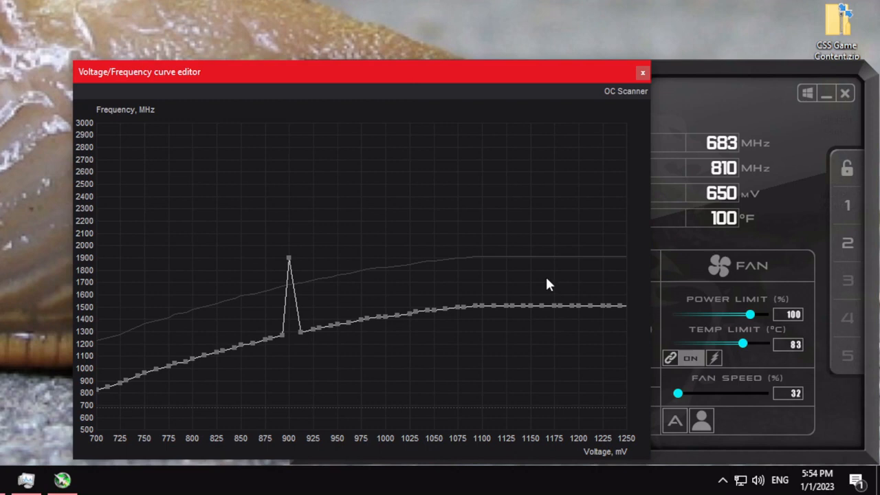
mouse_move(596, 268)
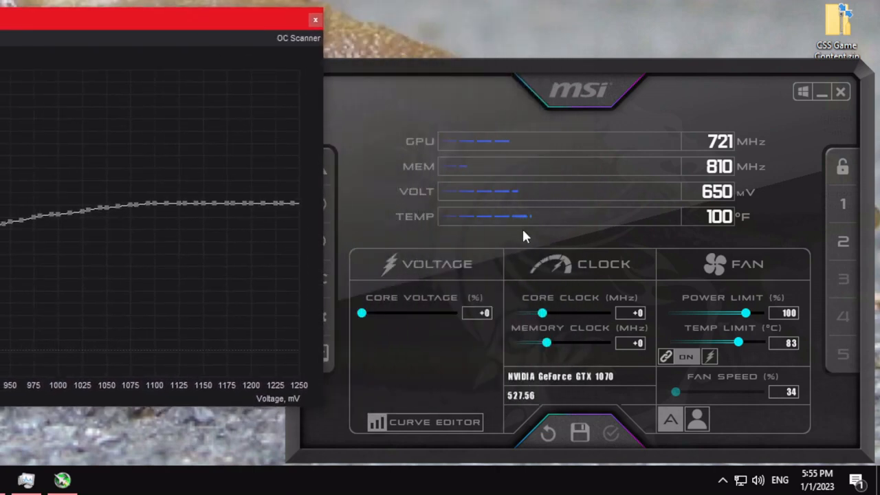
Step: Lower the Core Clock offset to -400 MHz
drag(542, 313, 519, 313)
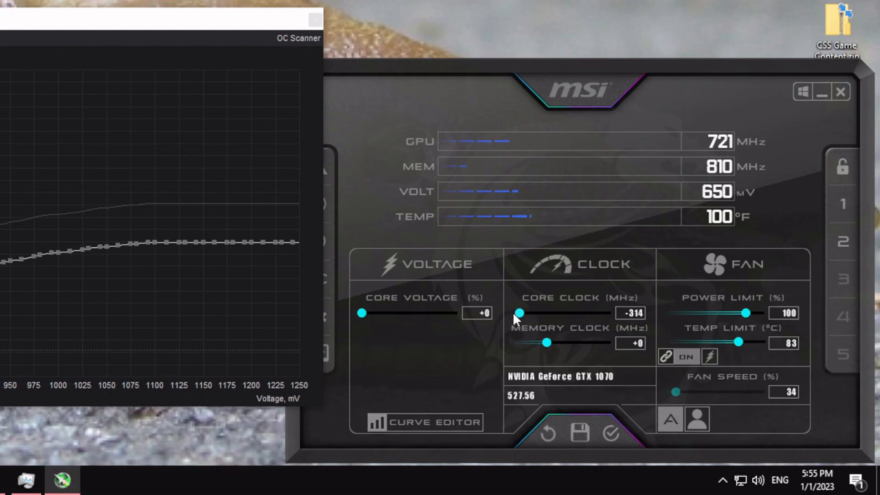
drag(519, 312, 515, 312)
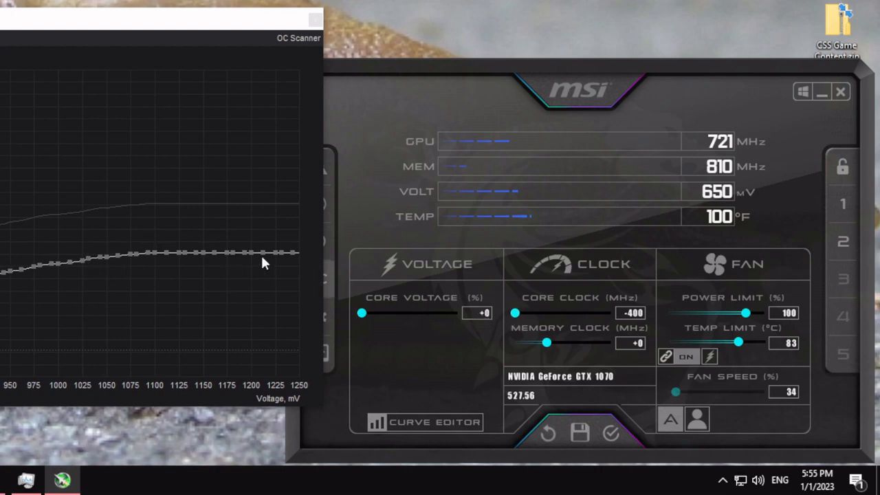
mouse_move(17, 227)
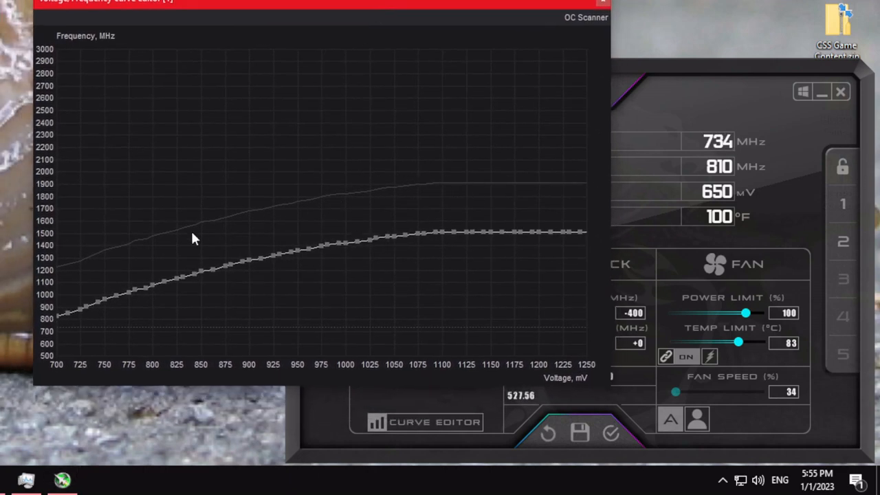
mouse_move(252, 263)
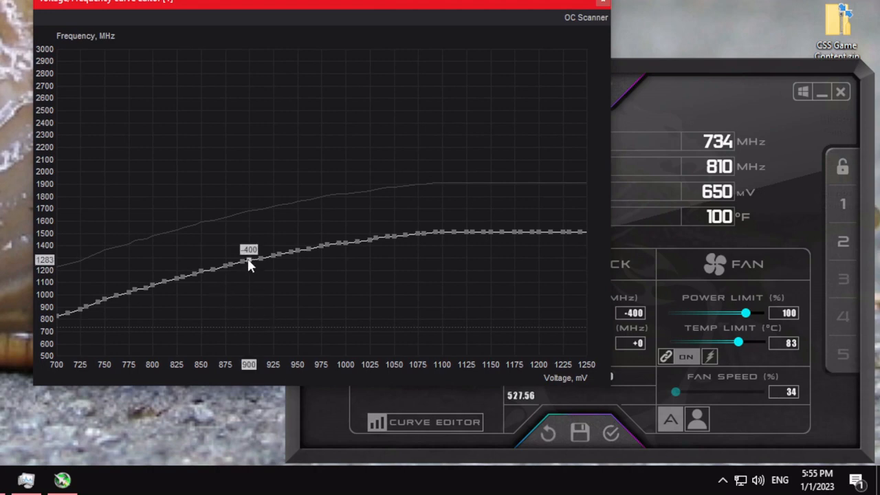
Step: Raise the 900 mV curve point to about 1900 MHz (+217)
drag(248, 265, 249, 231)
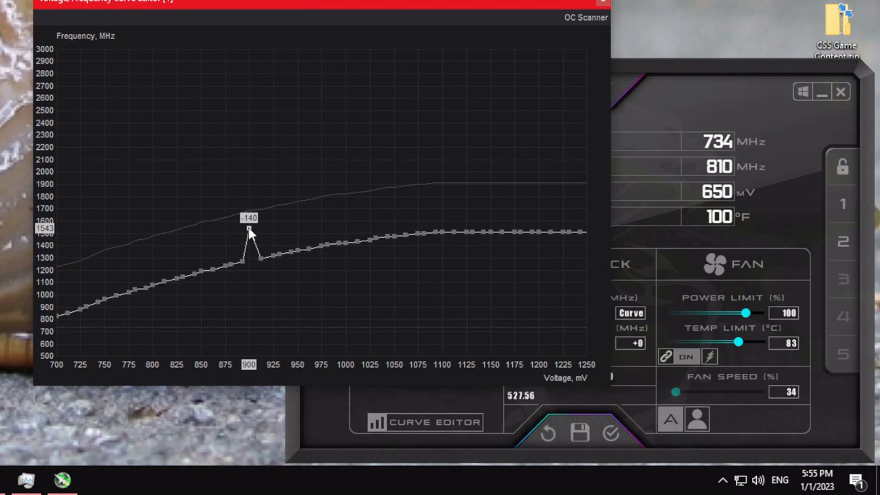
drag(248, 231, 249, 210)
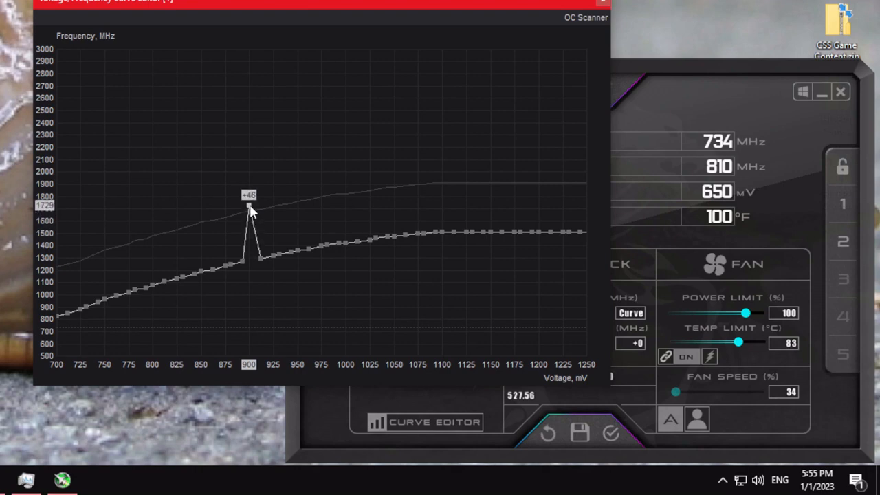
drag(249, 210, 249, 182)
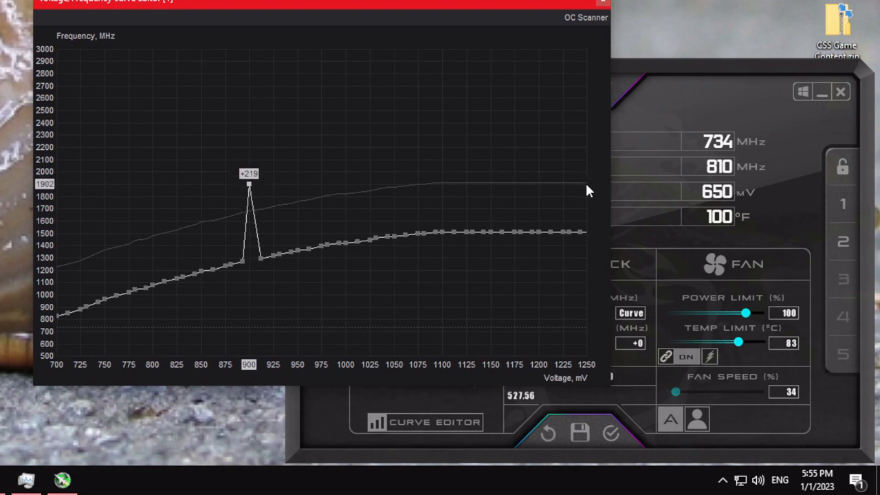
mouse_move(371, 286)
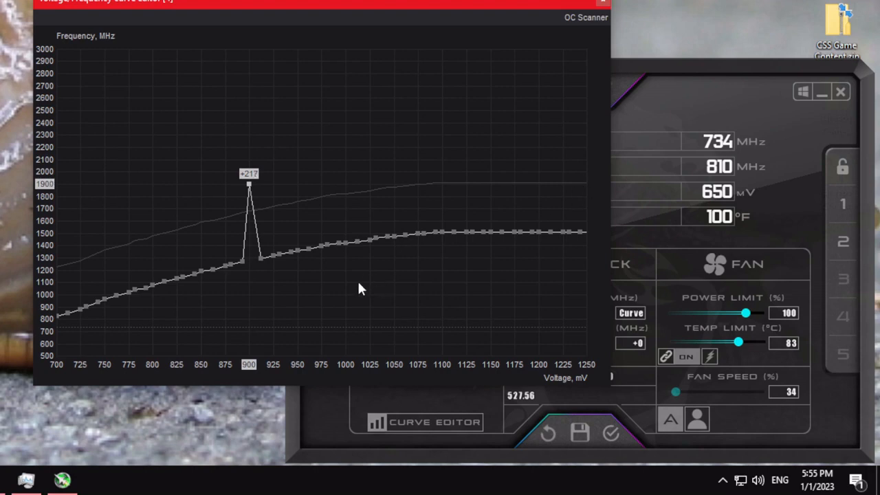
mouse_move(253, 195)
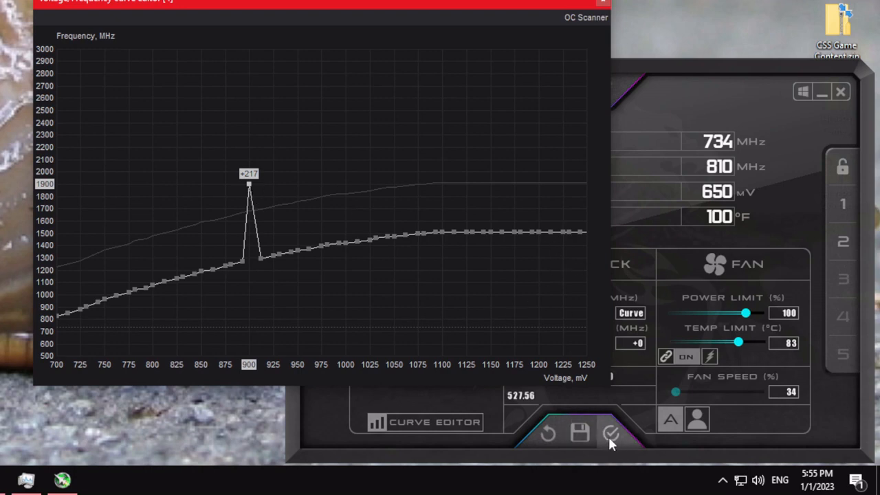
Step: Apply the curve so it caps at 1900 MHz from 900 mV upward
click(610, 433)
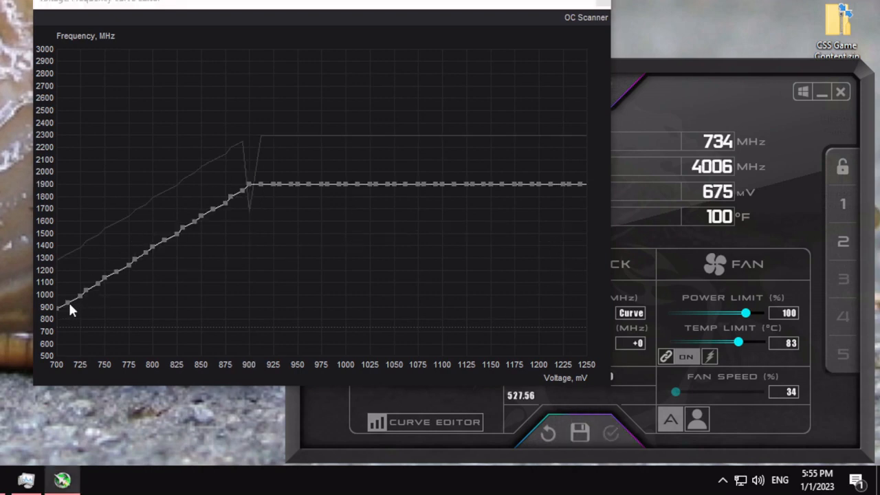
mouse_move(344, 203)
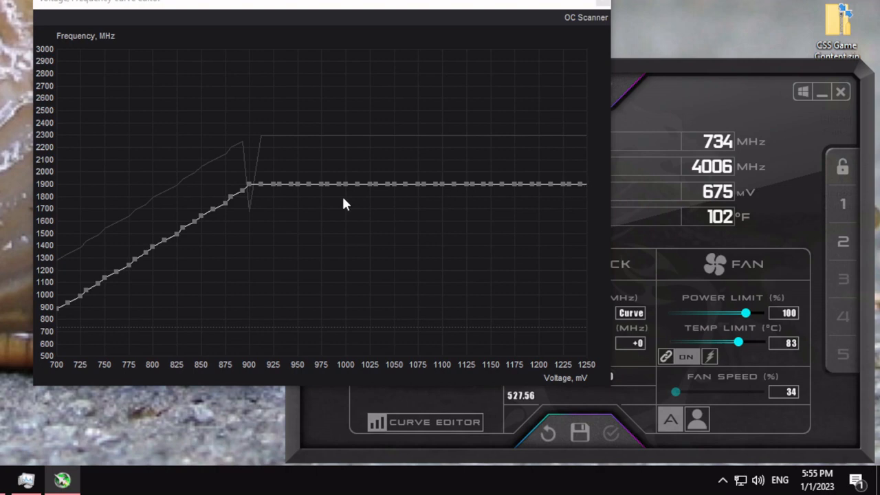
mouse_move(116, 289)
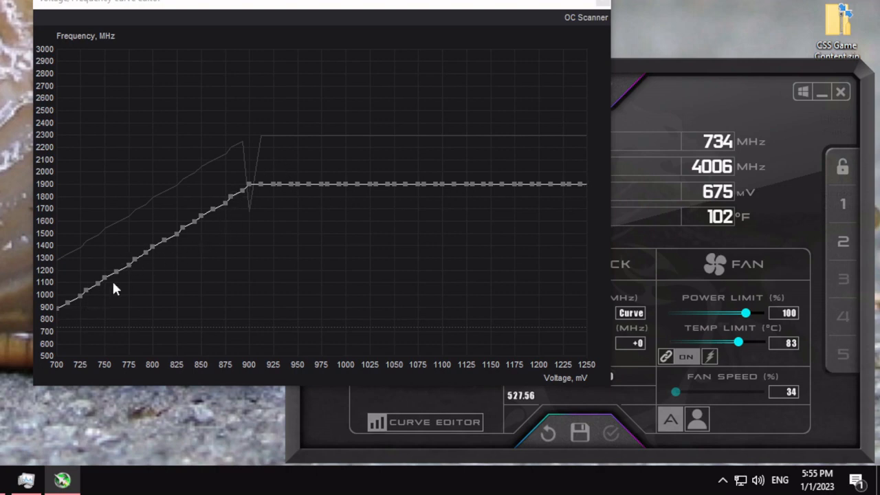
mouse_move(217, 223)
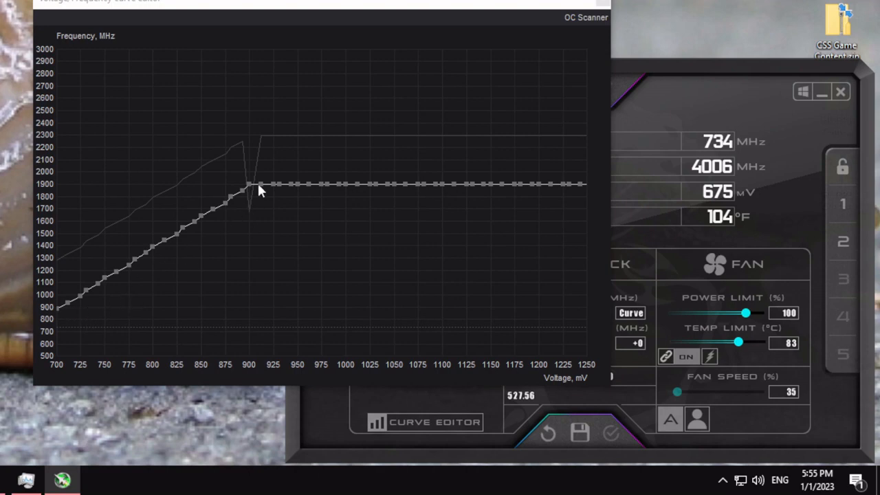
mouse_move(260, 184)
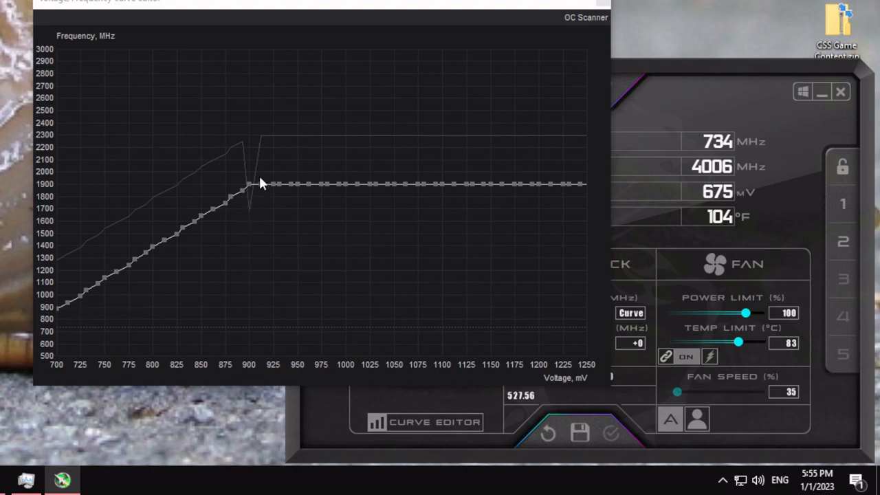
mouse_move(84, 191)
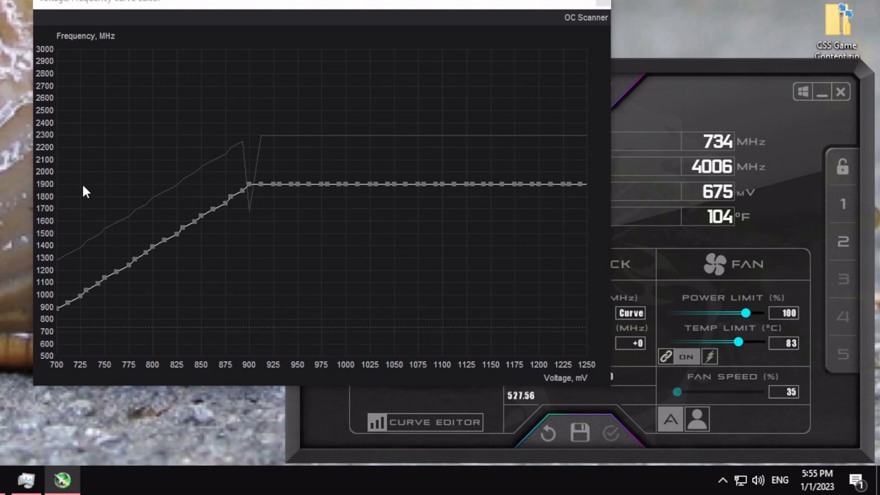
mouse_move(248, 326)
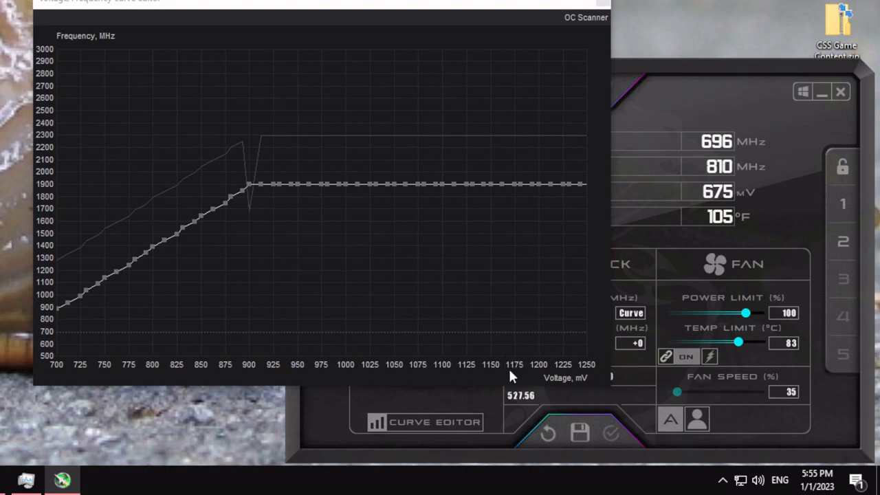
mouse_move(471, 378)
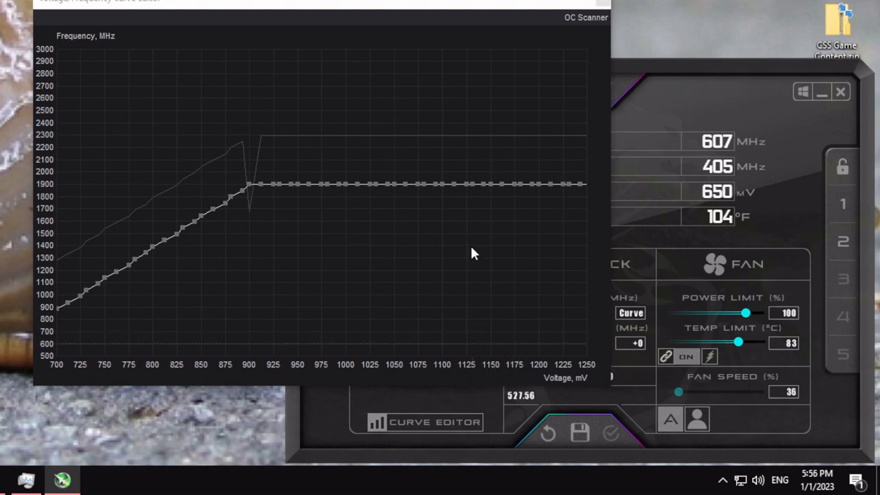
mouse_move(357, 187)
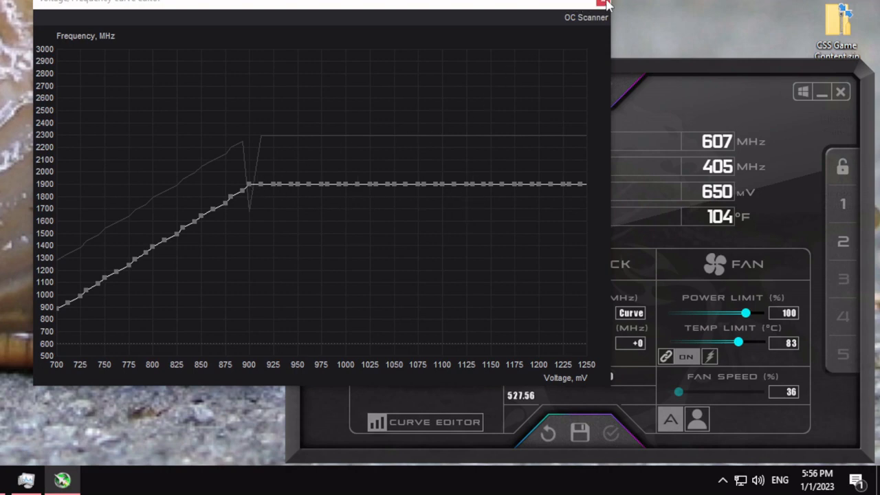
mouse_move(606, 6)
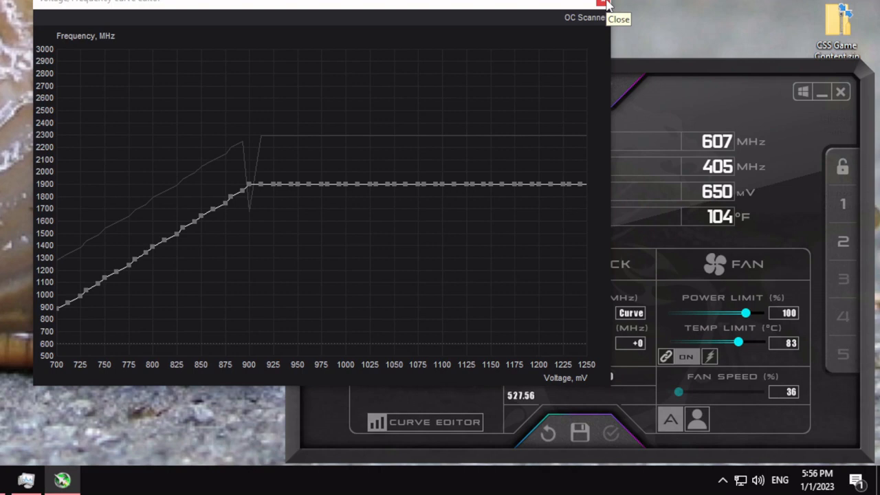
Step: Close the curve editor, returning to the main panel
click(617, 18)
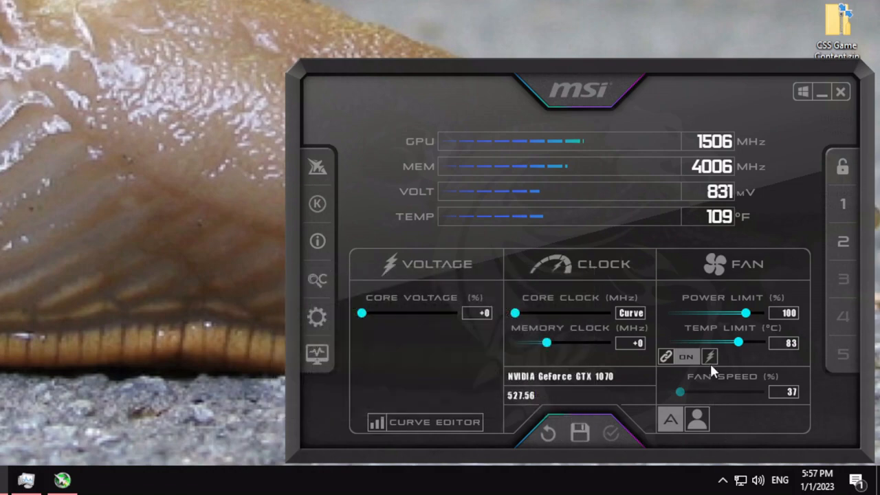
Step: Start saving the applied undervolt settings to a profile
click(579, 433)
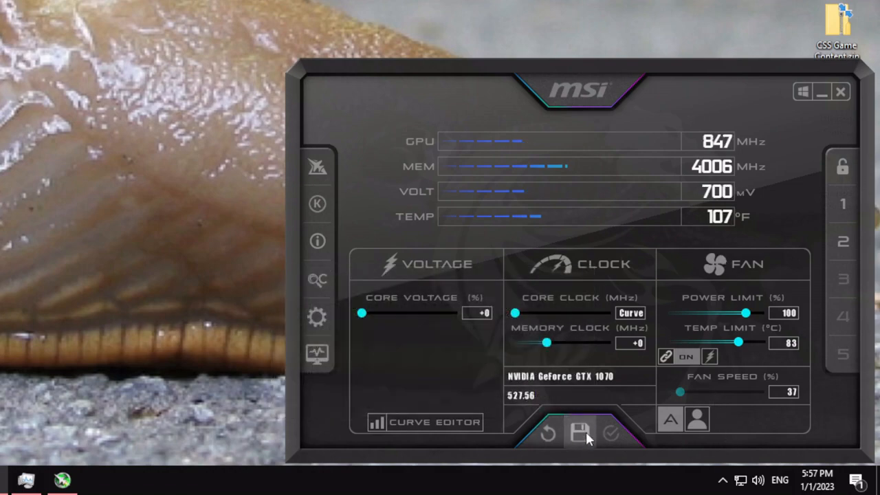
mouse_move(581, 433)
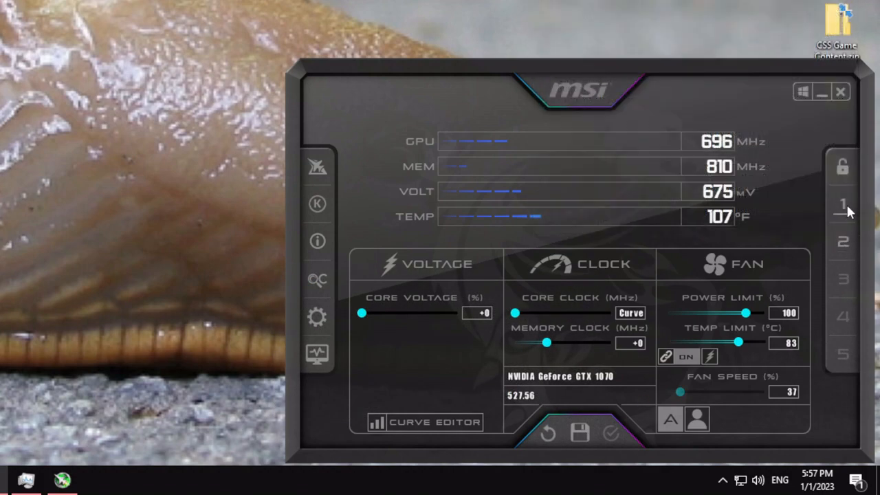
mouse_move(843, 203)
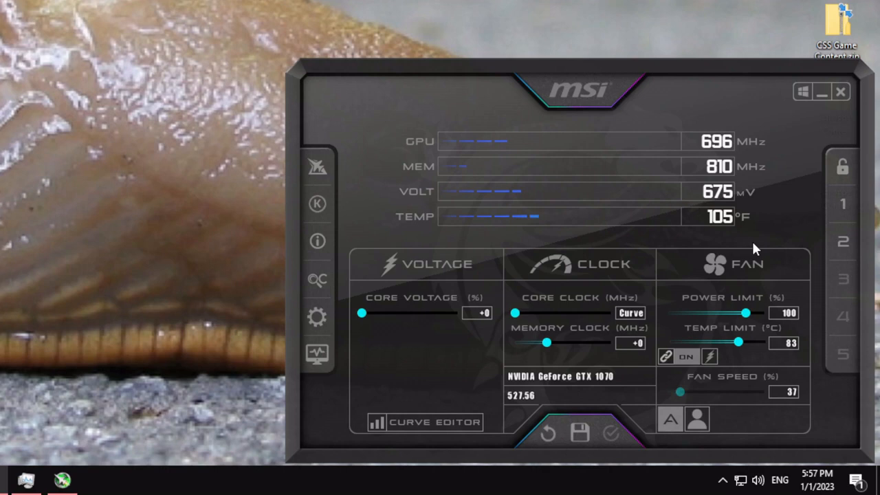
mouse_move(440, 342)
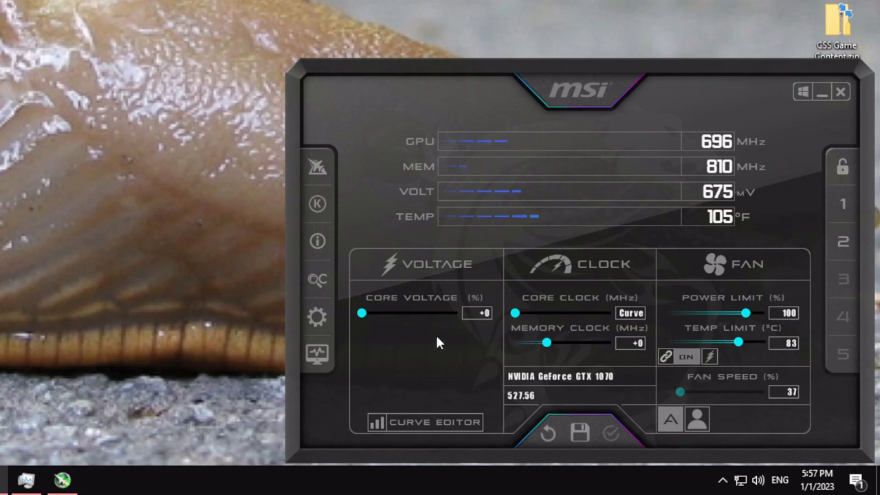
mouse_move(522, 377)
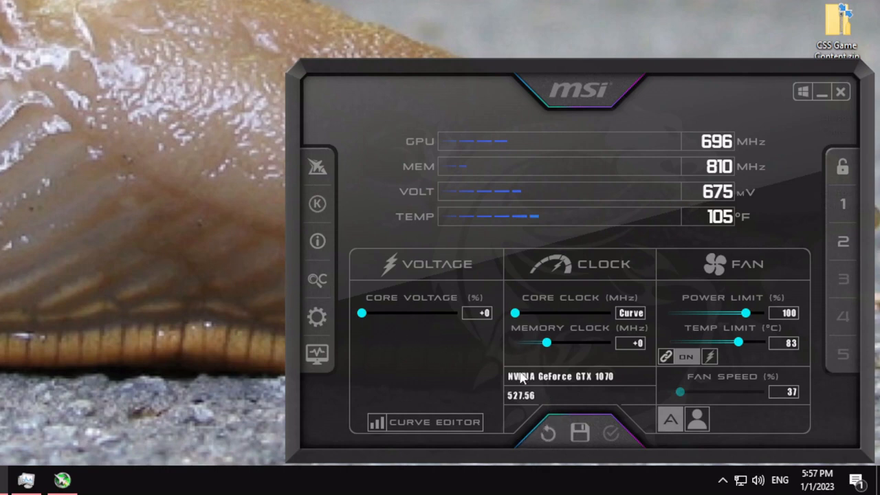